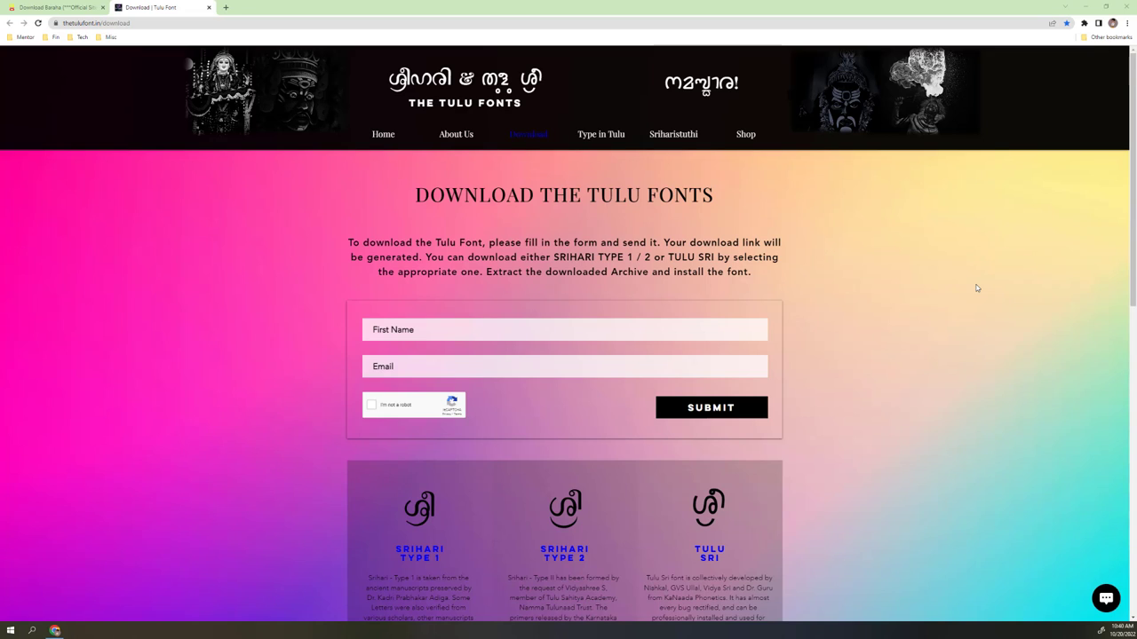
{"action": "mouse_move", "coordinate": [912, 327]}
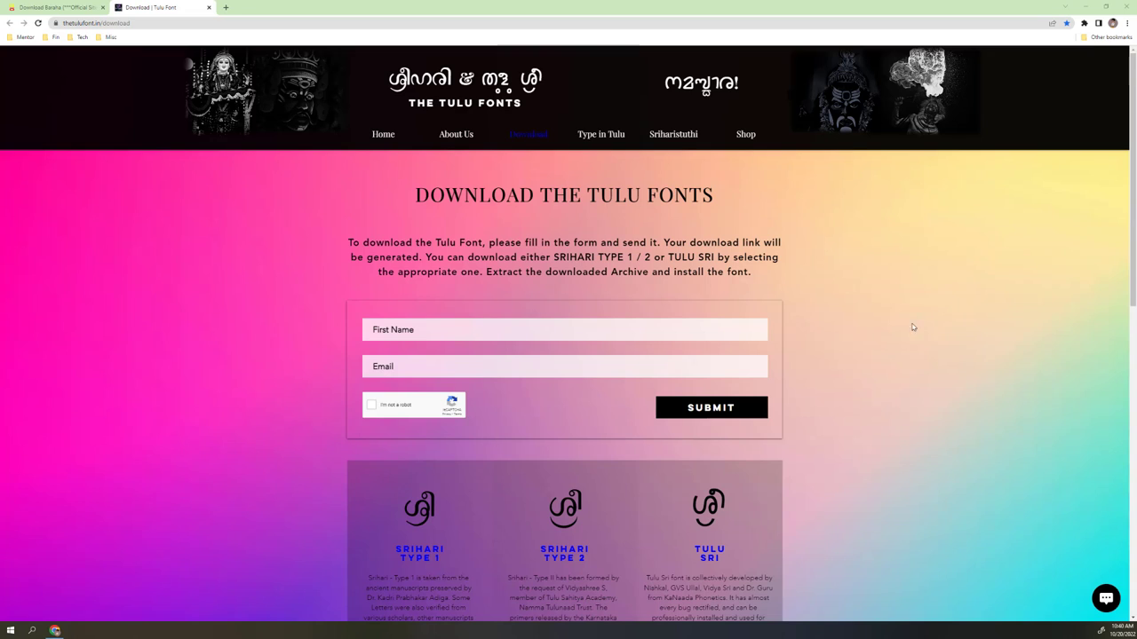
{"action": "mouse_move", "coordinate": [199, 101]}
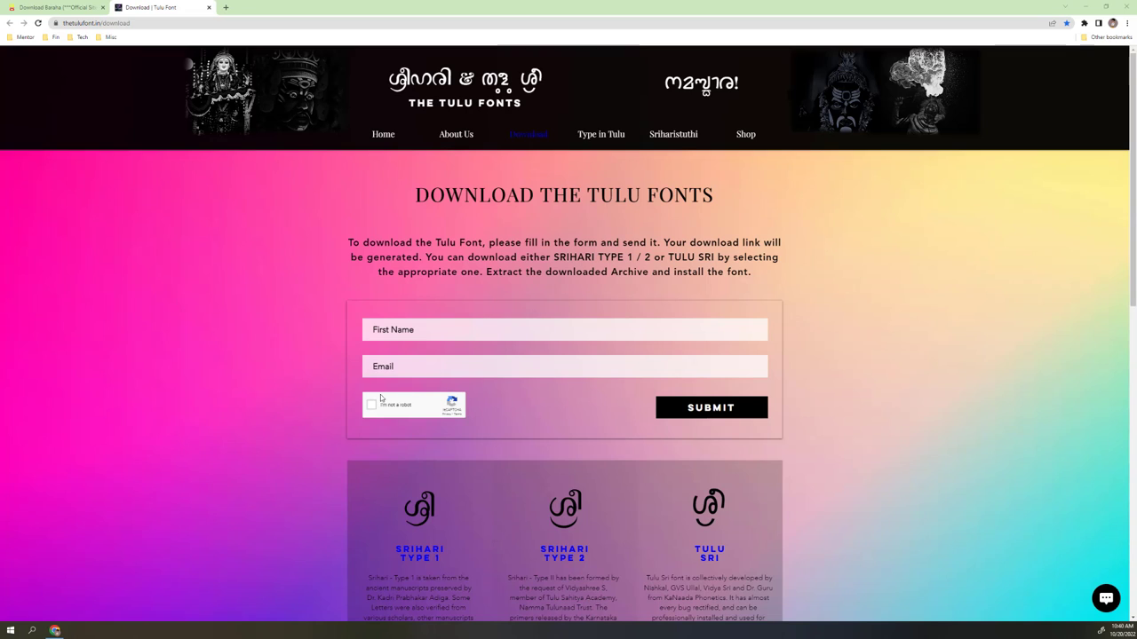
{"action": "mouse_move", "coordinate": [454, 418]}
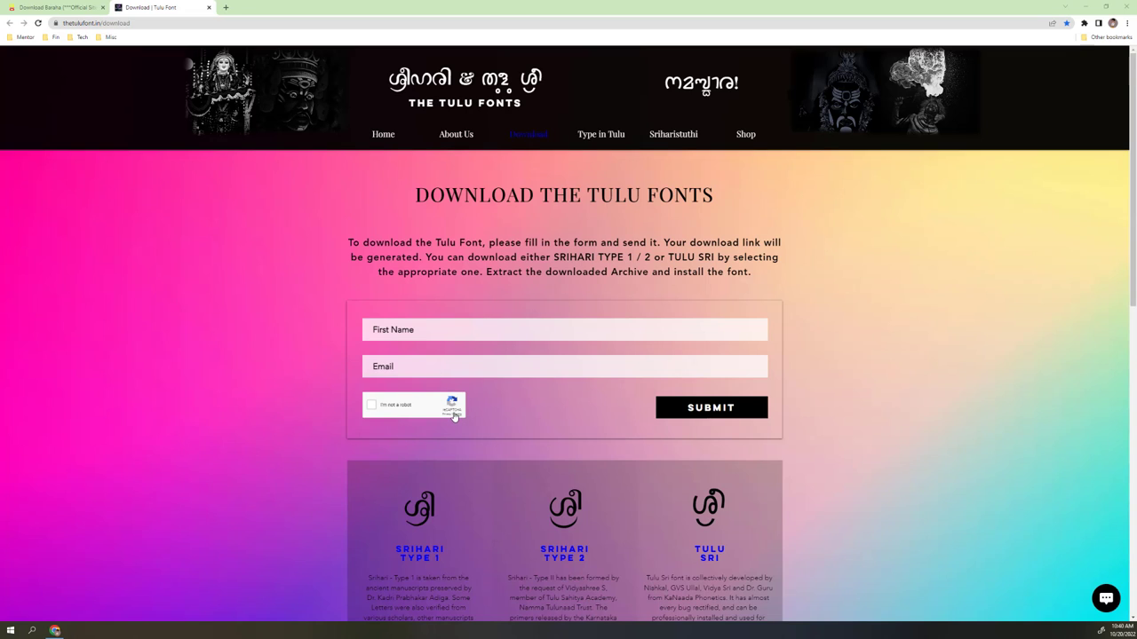
{"action": "mouse_move", "coordinate": [702, 429]}
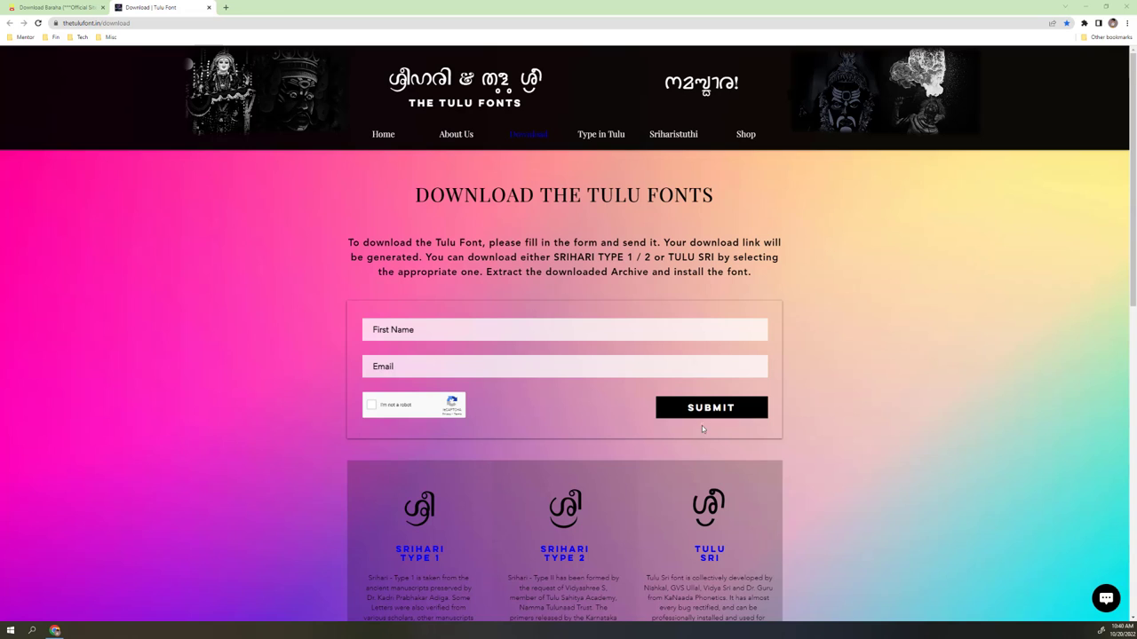
{"action": "mouse_move", "coordinate": [507, 393]}
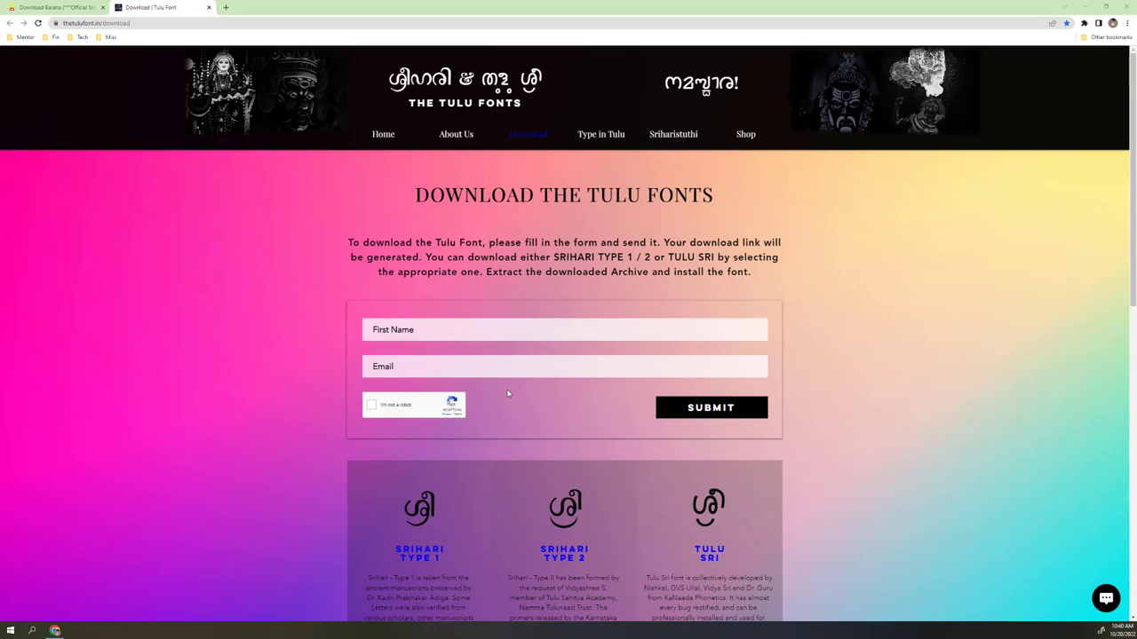
Switch Chrome to the 'Download Baraha' tab offering Baraha version 10.10.400
{"action": "scroll", "scroll_direction": "down", "scroll_amount": 3}
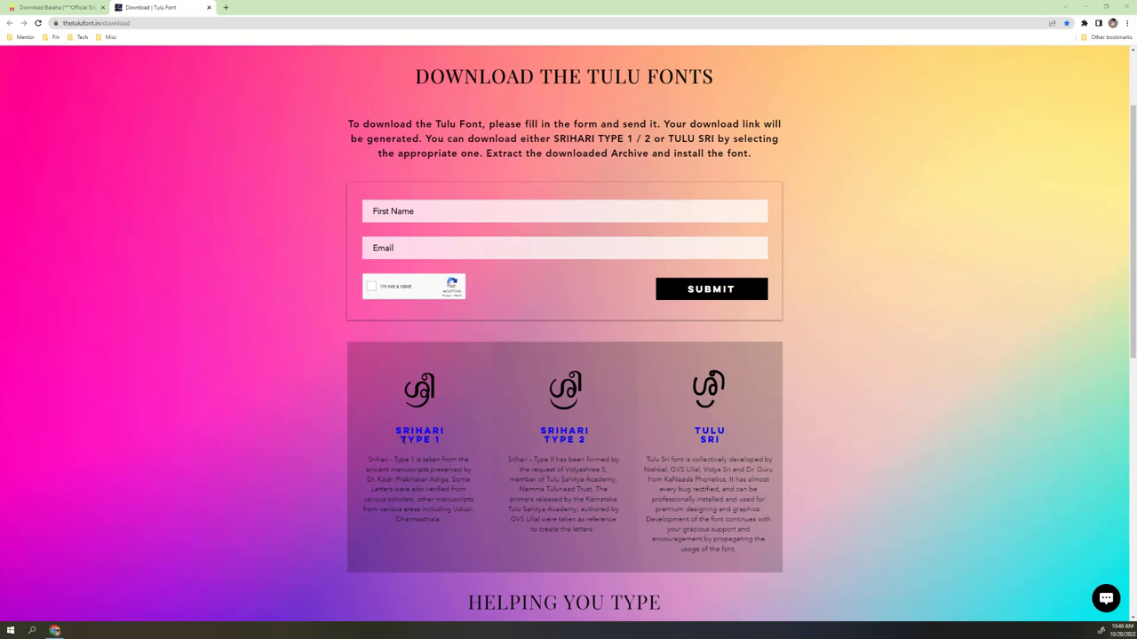
{"action": "mouse_move", "coordinate": [586, 450]}
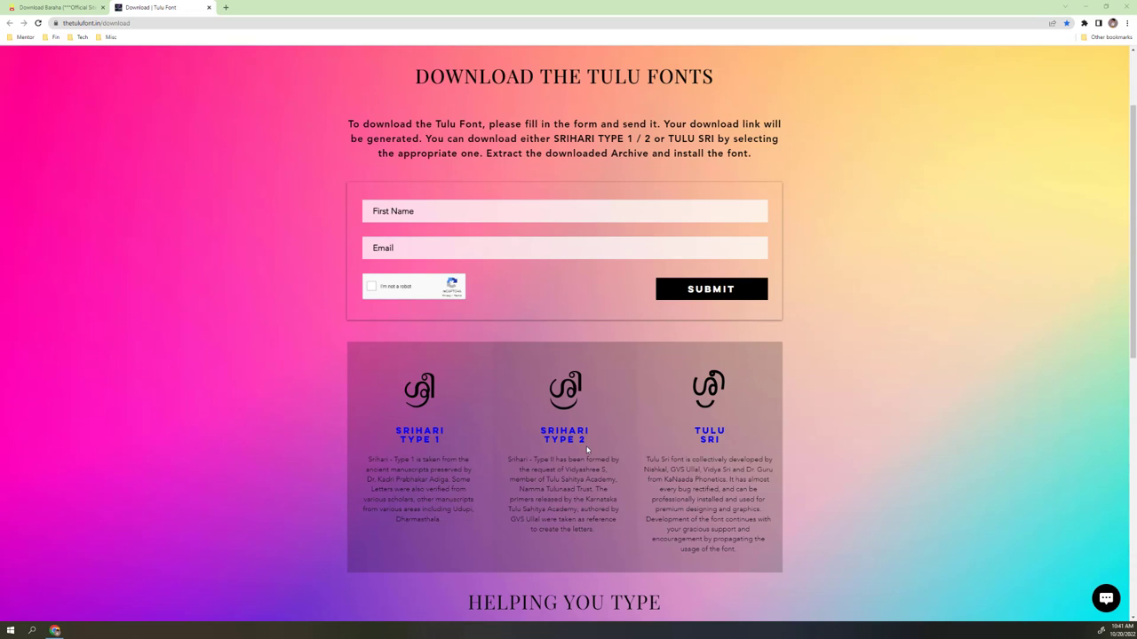
{"action": "mouse_move", "coordinate": [484, 406]}
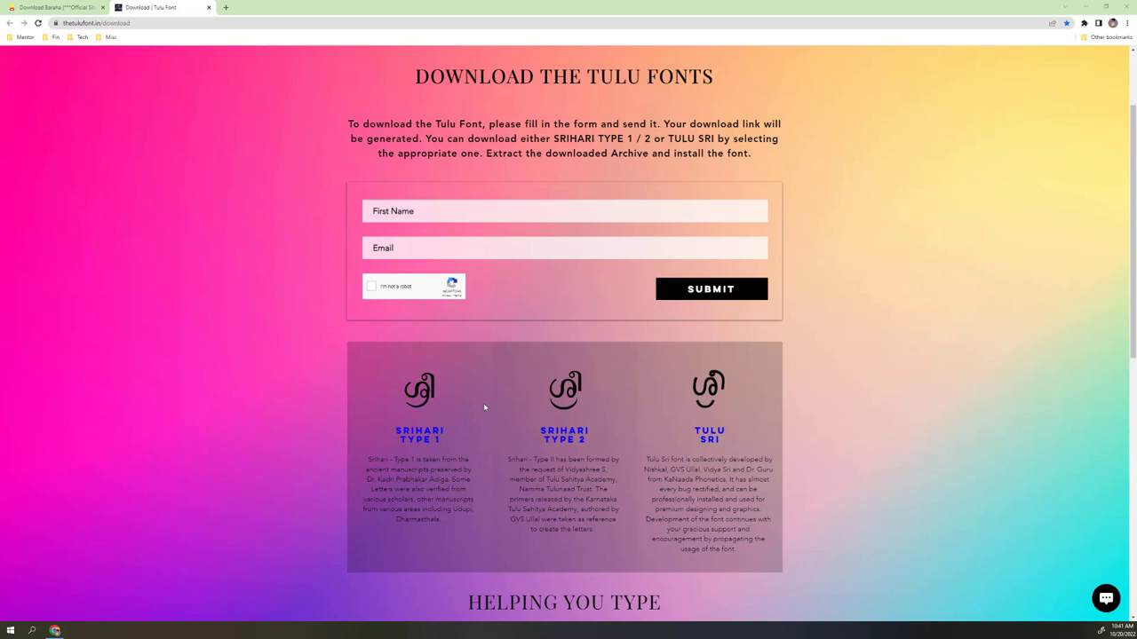
{"action": "mouse_move", "coordinate": [682, 409]}
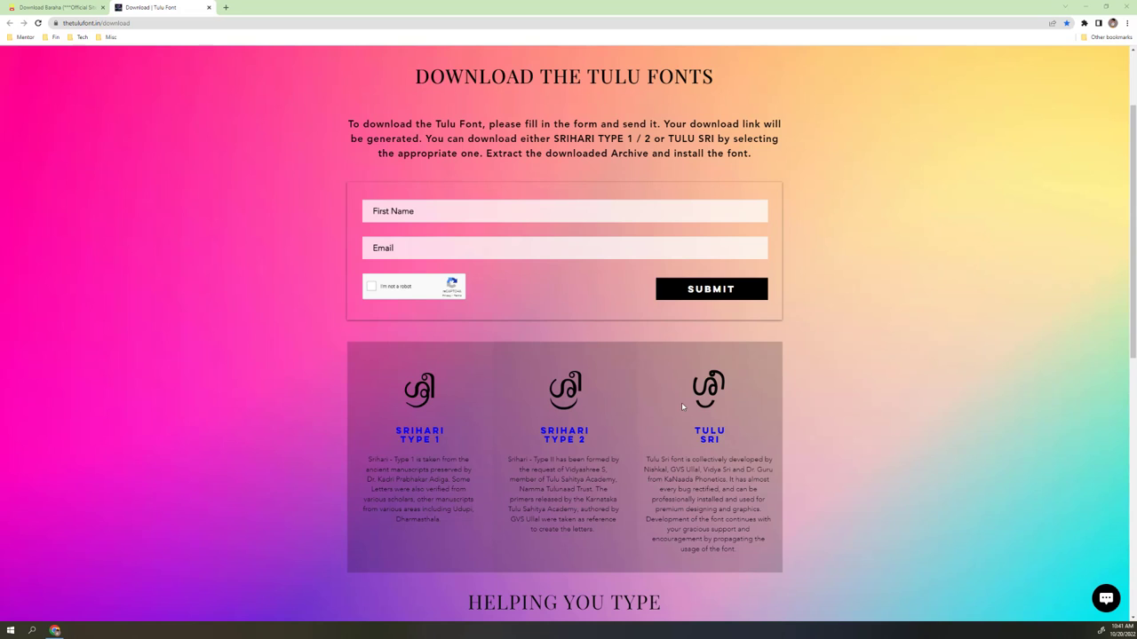
{"action": "scroll", "scroll_direction": "up", "scroll_amount": 3}
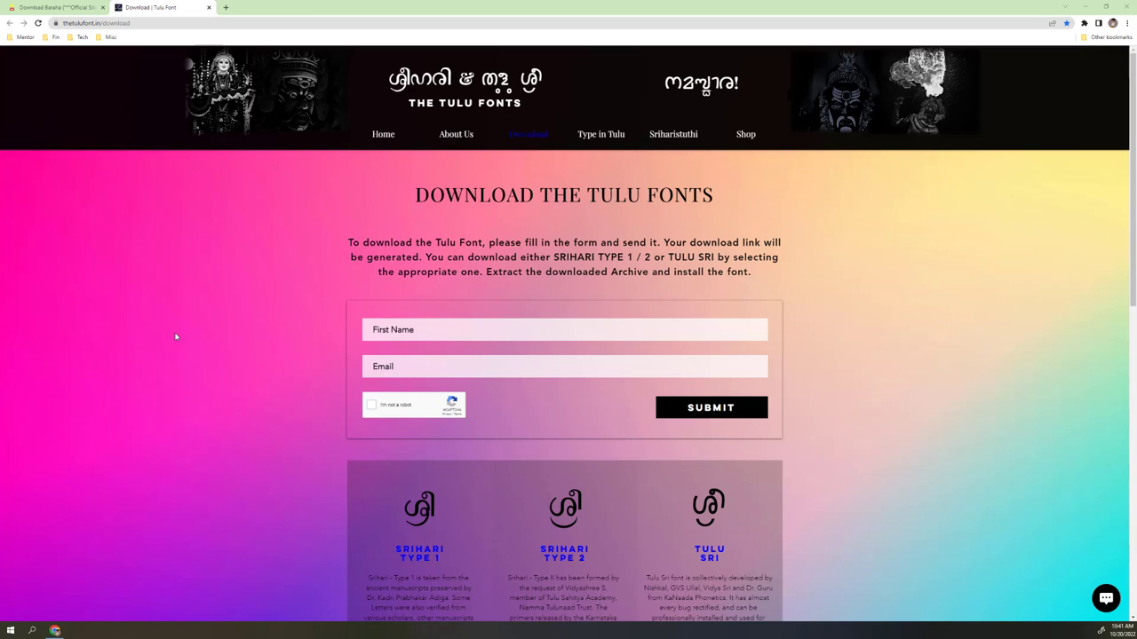
{"action": "mouse_move", "coordinate": [77, 57]}
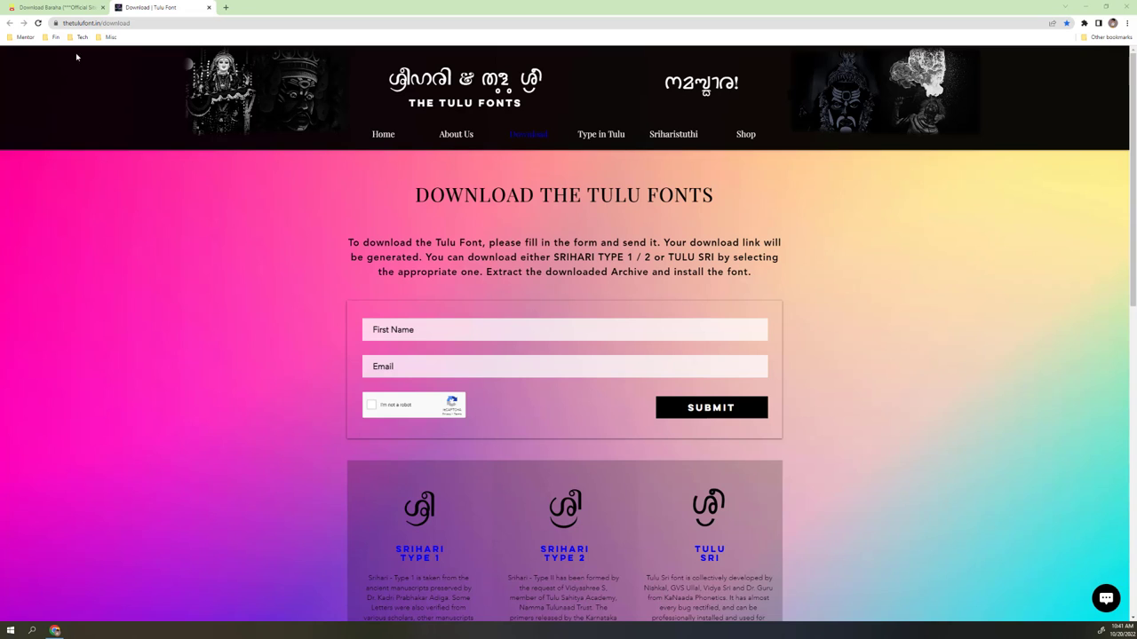
{"action": "left_click", "coordinate": [54, 7]}
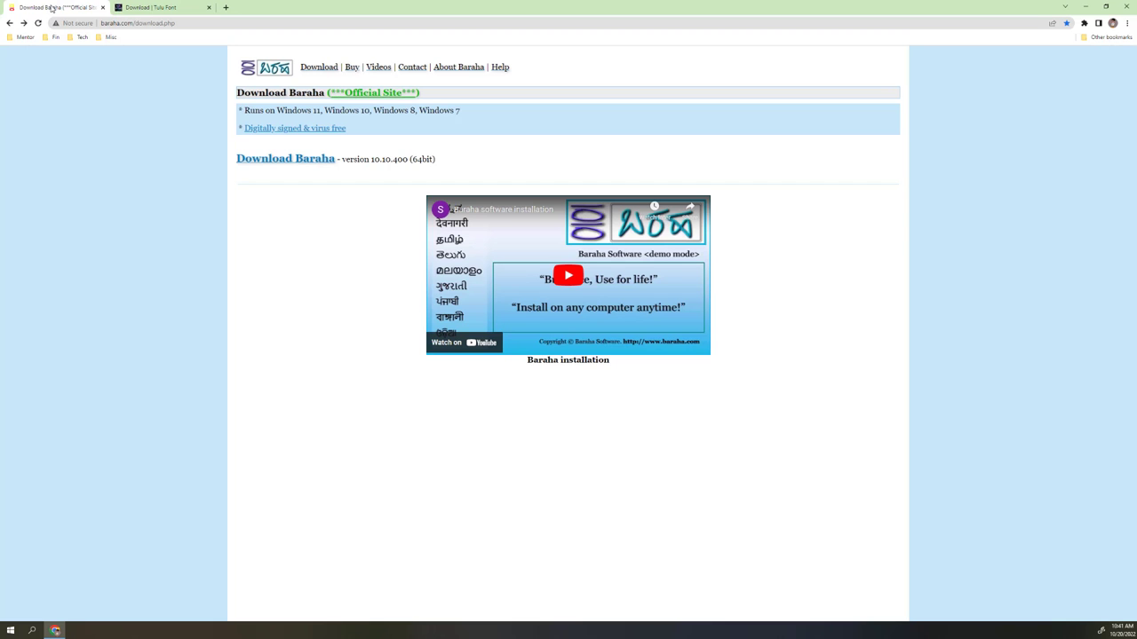
{"action": "mouse_move", "coordinate": [288, 293]}
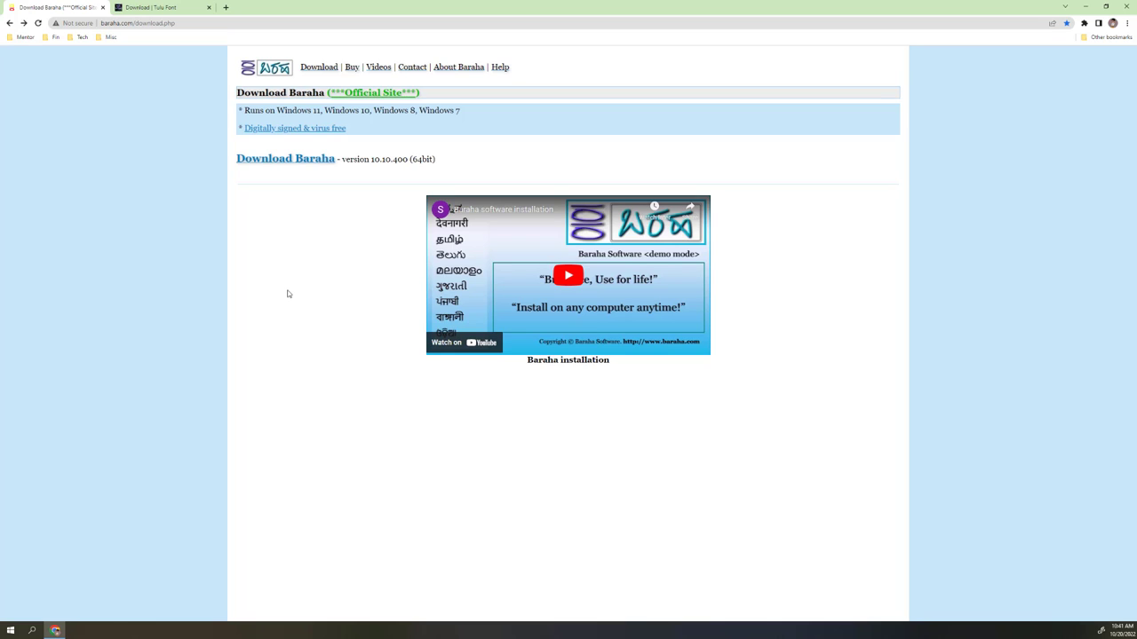
{"action": "mouse_move", "coordinate": [285, 158]}
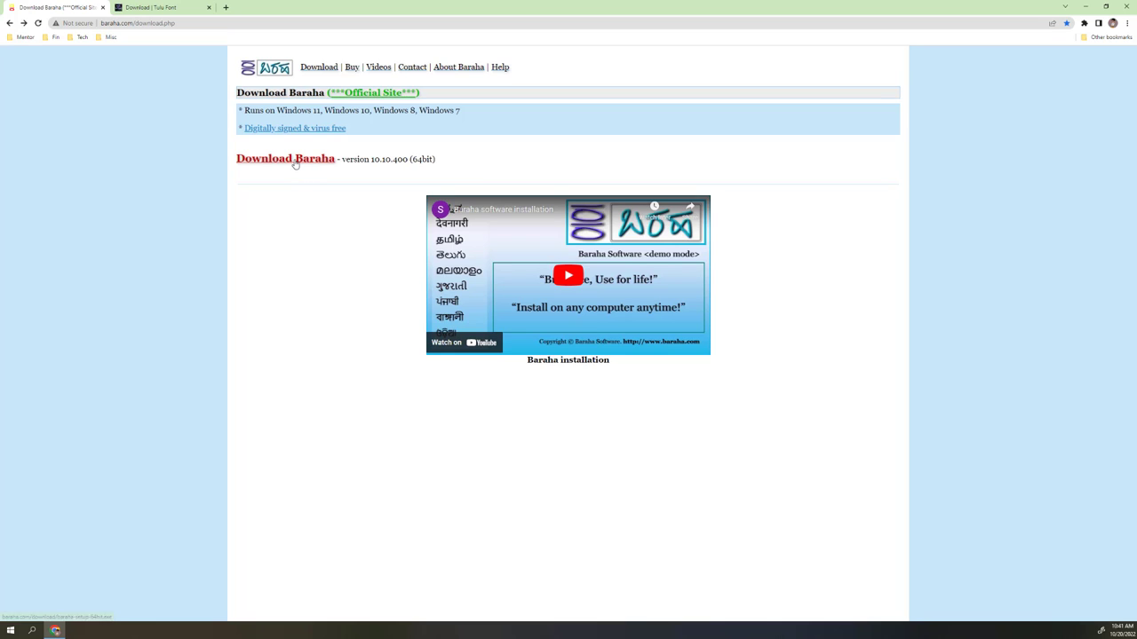
{"action": "mouse_move", "coordinate": [285, 158]}
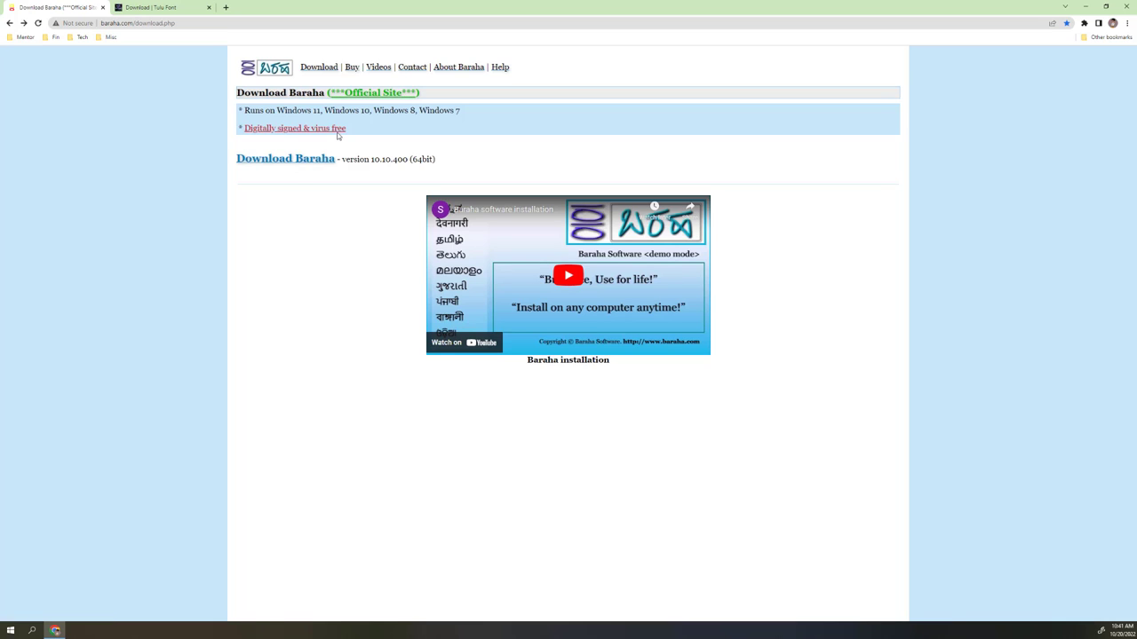
{"action": "mouse_move", "coordinate": [285, 158]}
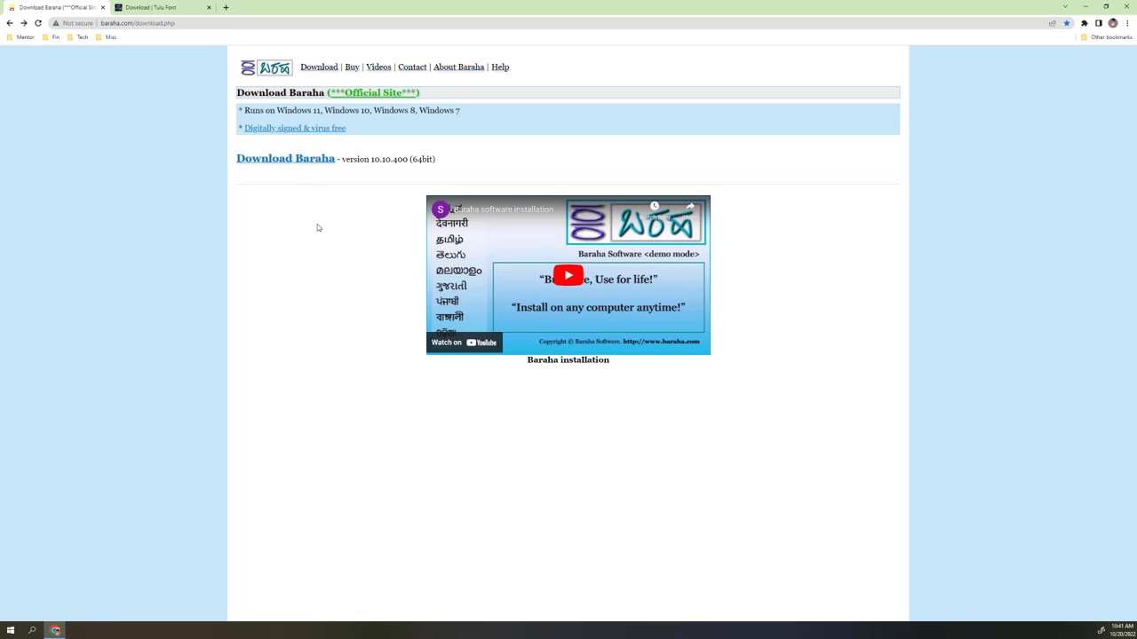
{"action": "mouse_move", "coordinate": [337, 265]}
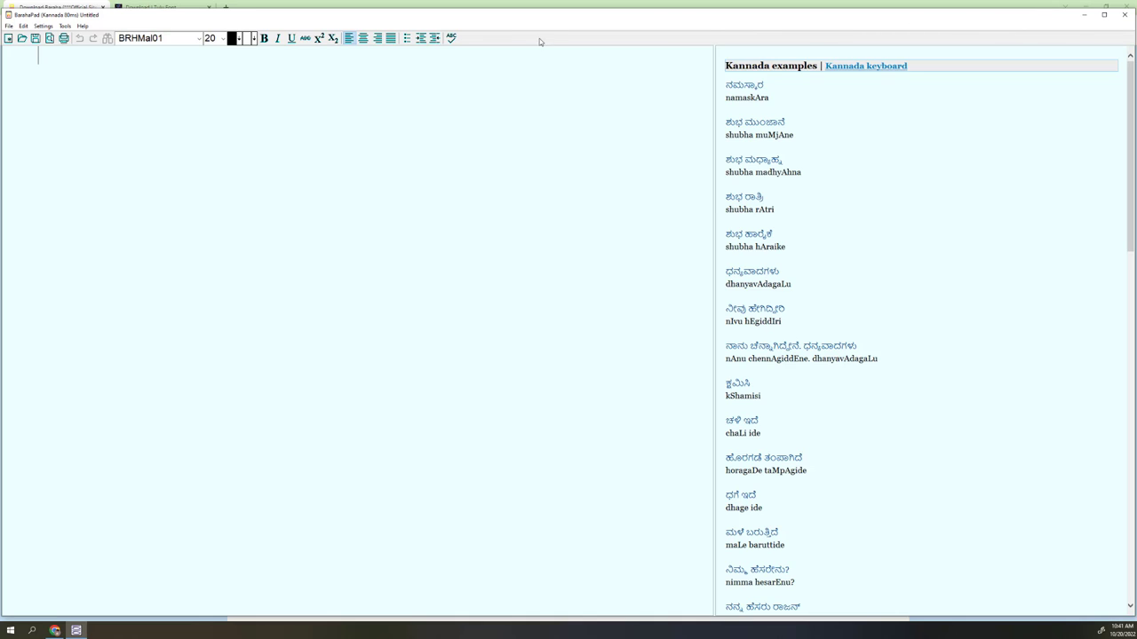
{"action": "mouse_move", "coordinate": [116, 49]}
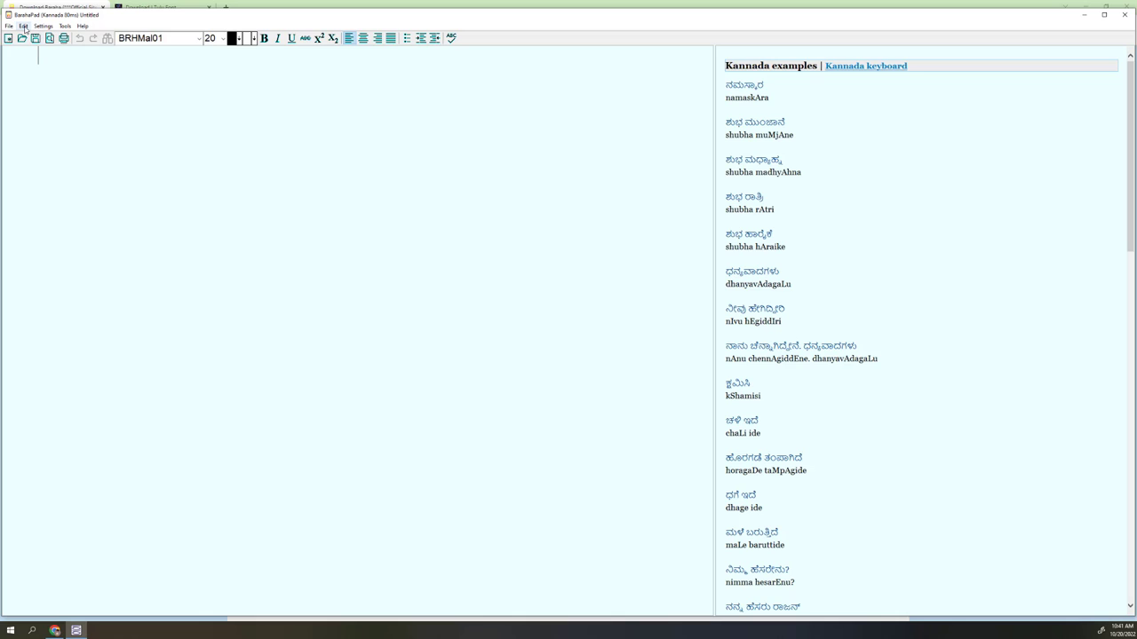
Change BarahaPad's input language from Kannada to Malayalam through Settings > Language
{"action": "left_click", "coordinate": [42, 26]}
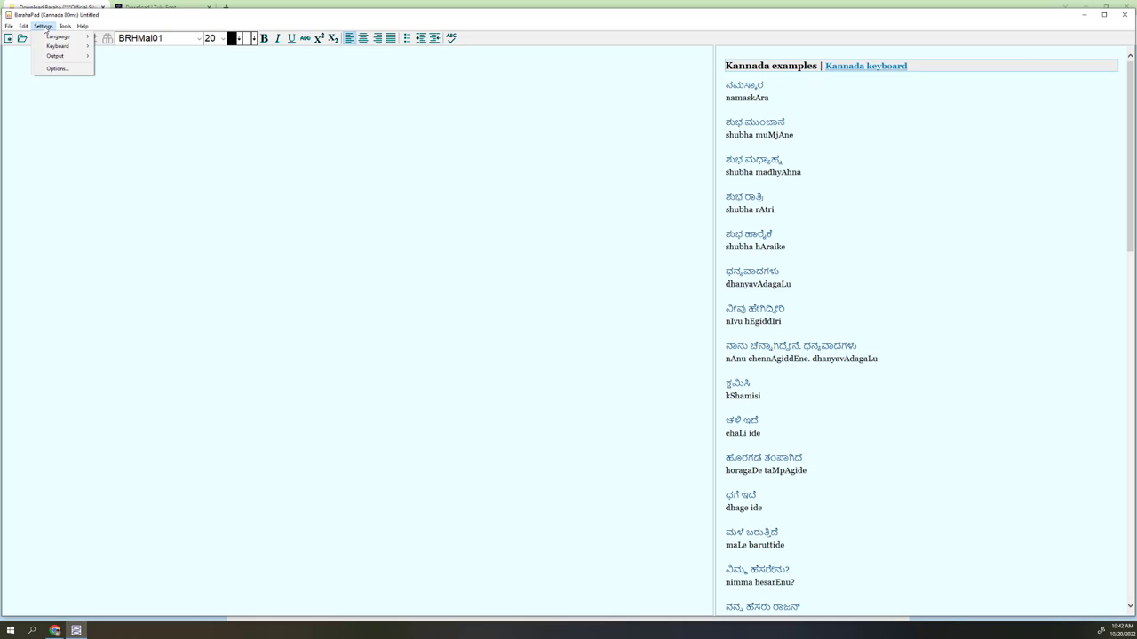
{"action": "left_click", "coordinate": [57, 47]}
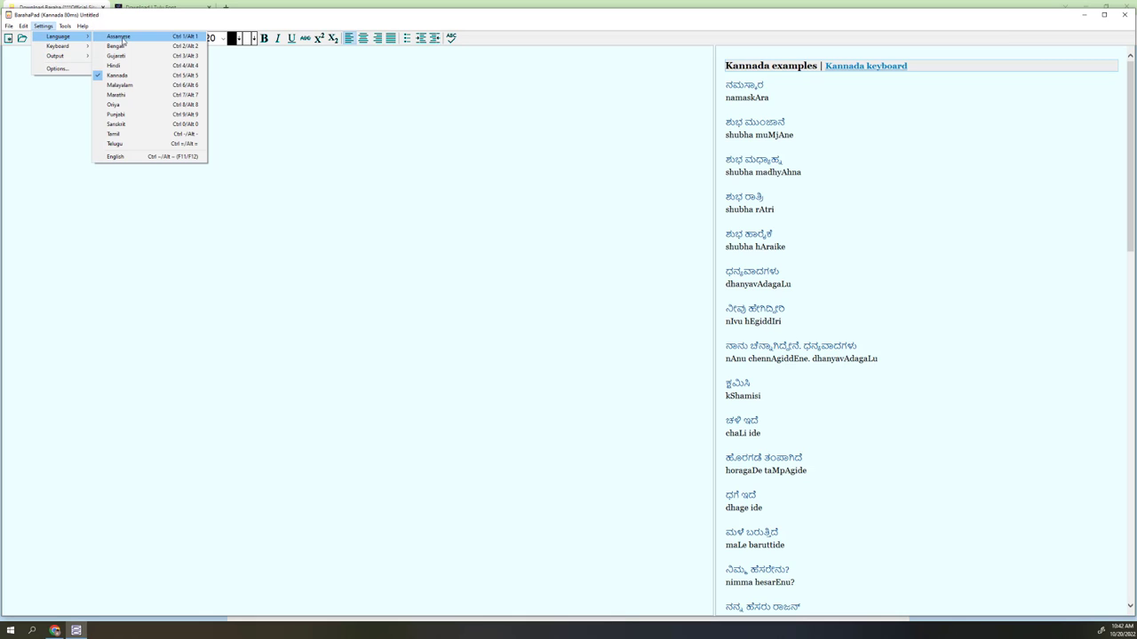
{"action": "mouse_move", "coordinate": [120, 85]}
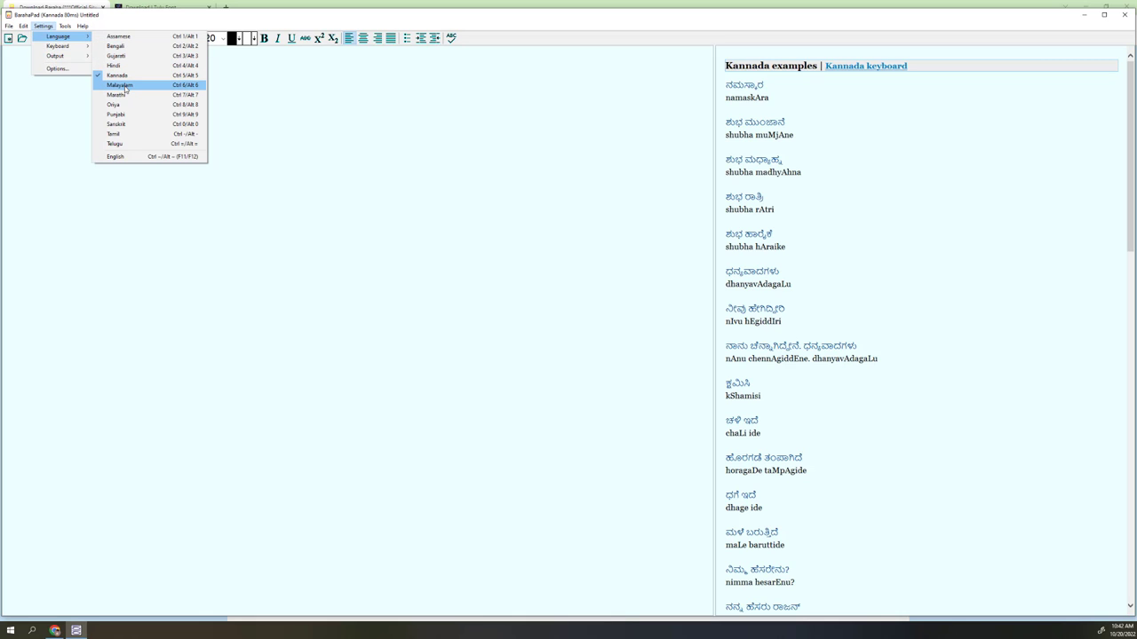
{"action": "left_click", "coordinate": [120, 85]}
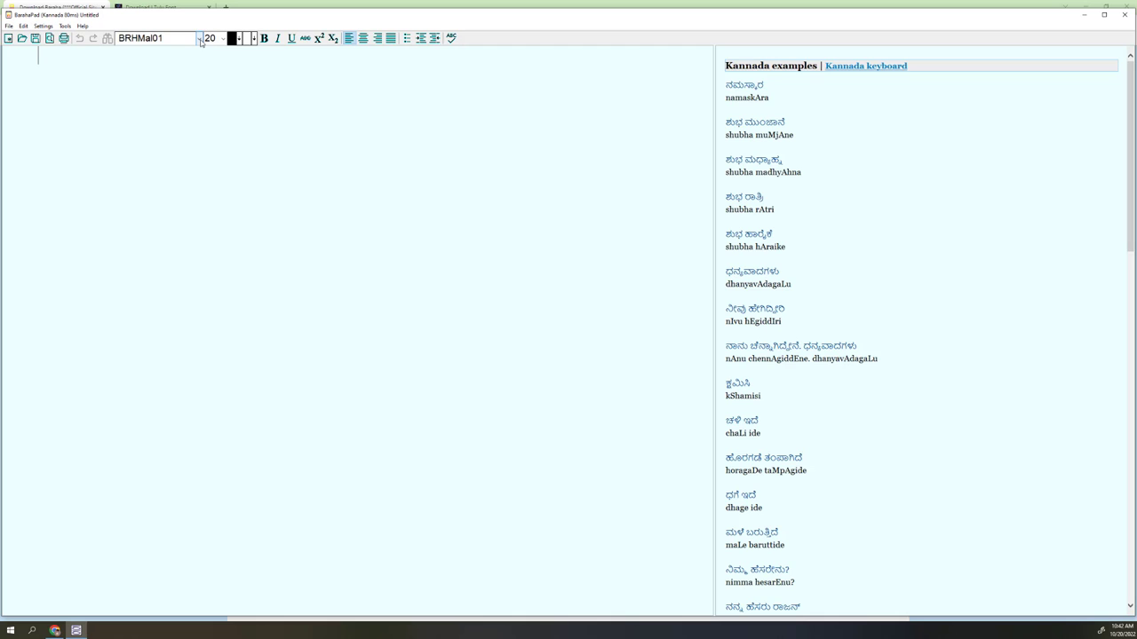
{"action": "left_click", "coordinate": [199, 38]}
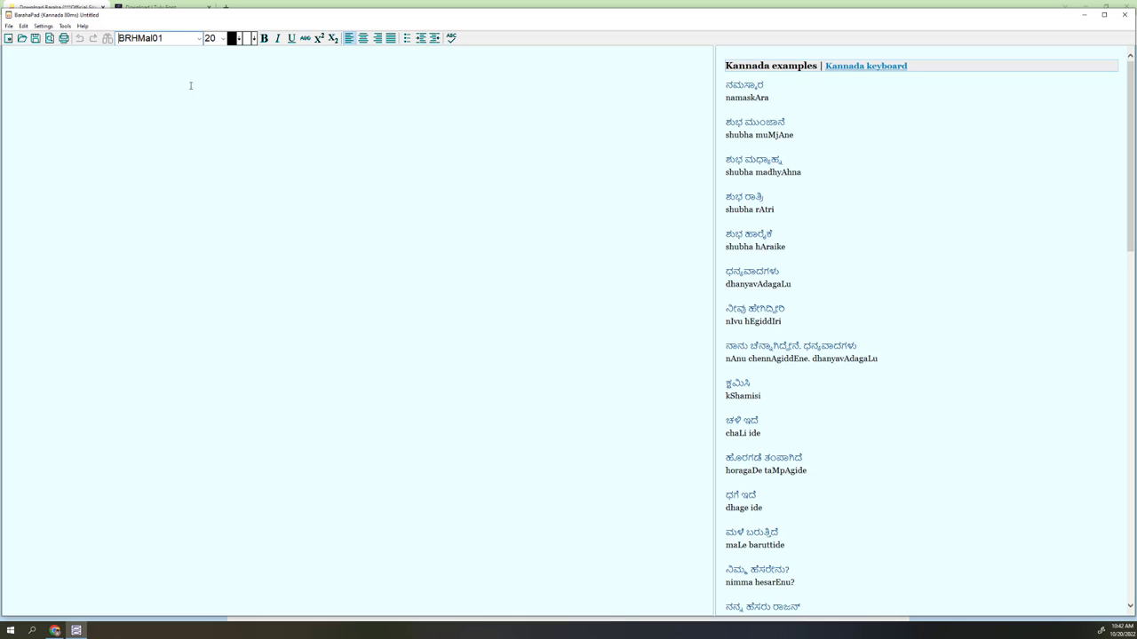
{"action": "left_click", "coordinate": [43, 25]}
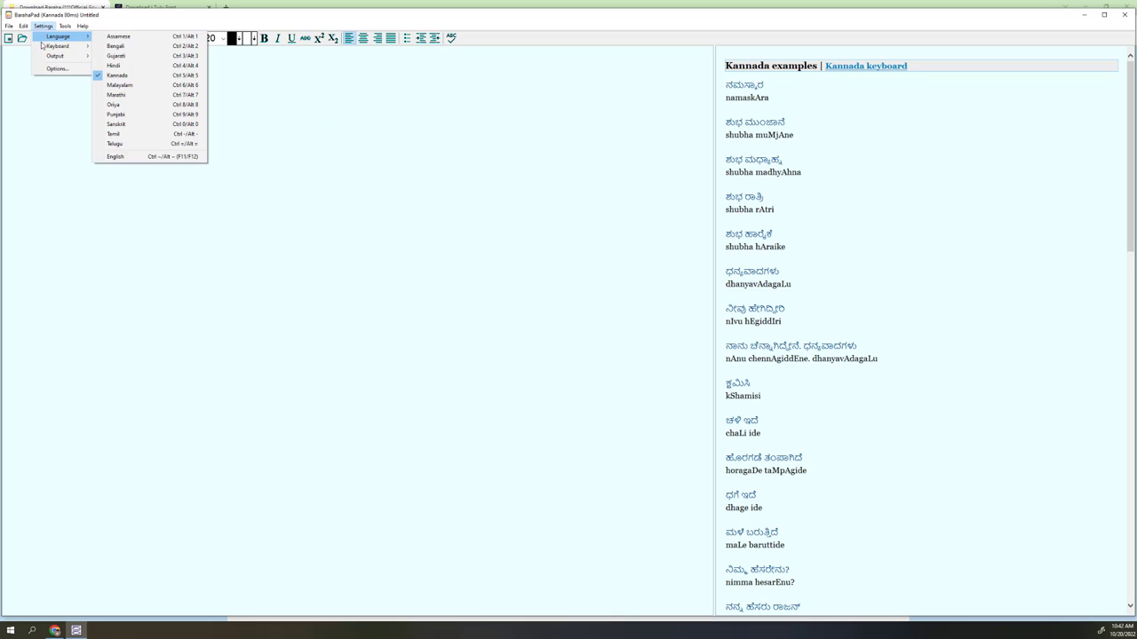
{"action": "mouse_move", "coordinate": [117, 75]}
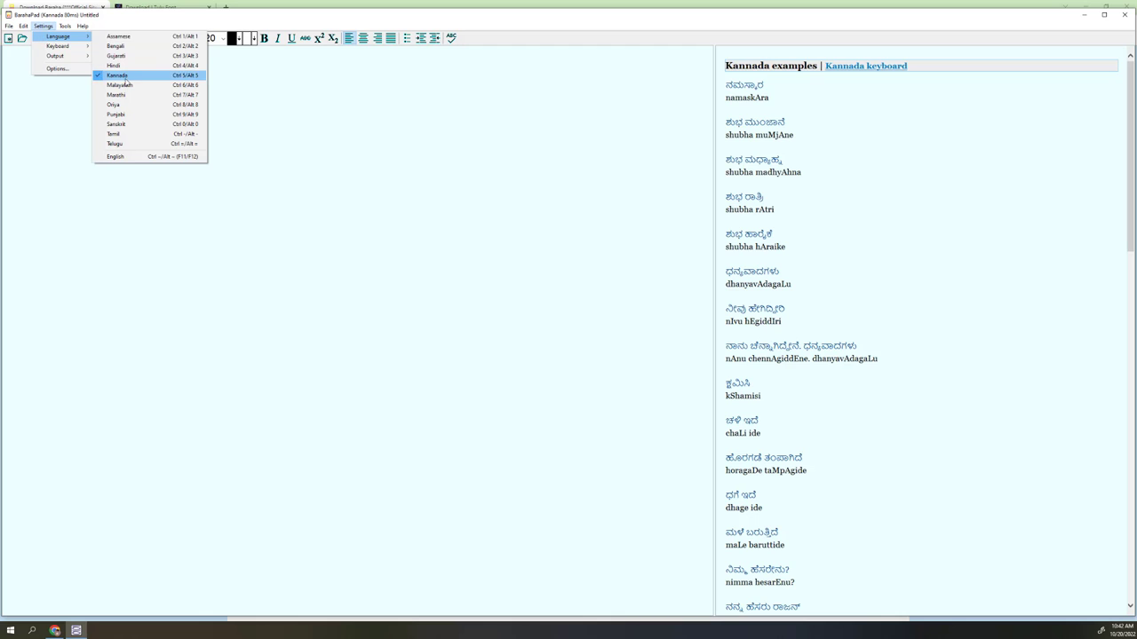
{"action": "left_click", "coordinate": [119, 84]}
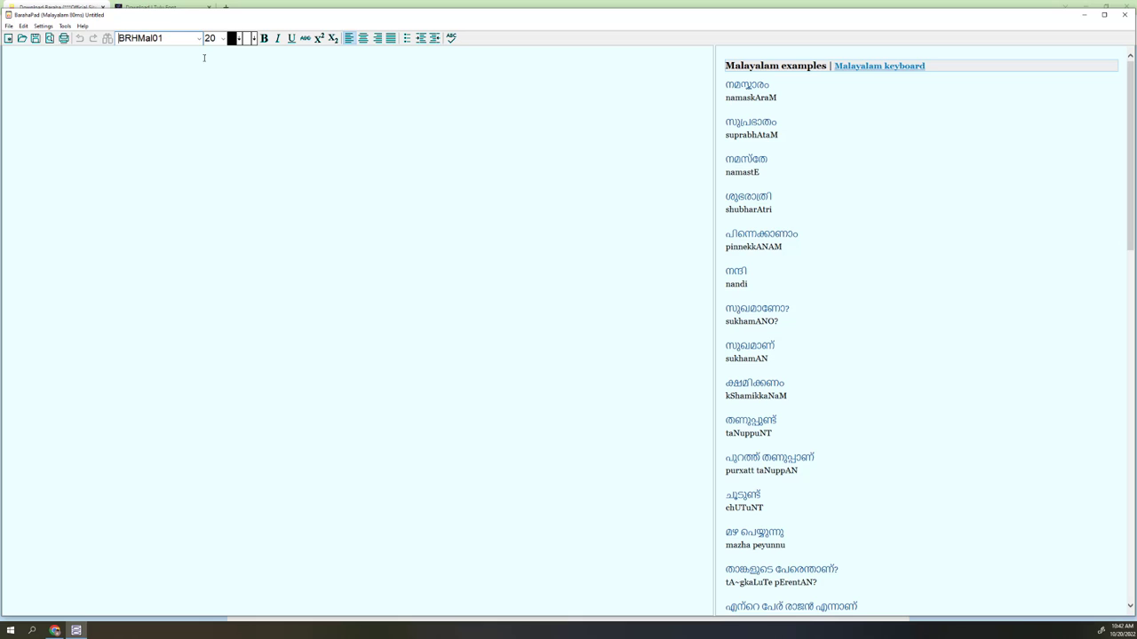
{"action": "left_click", "coordinate": [43, 25]}
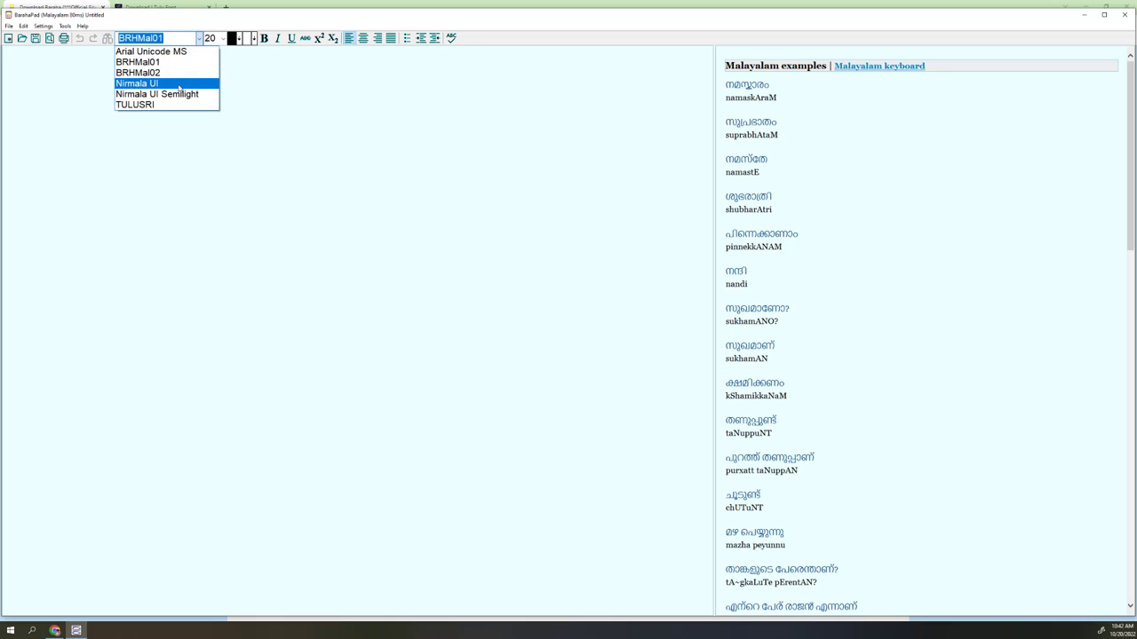
{"action": "mouse_move", "coordinate": [134, 103]}
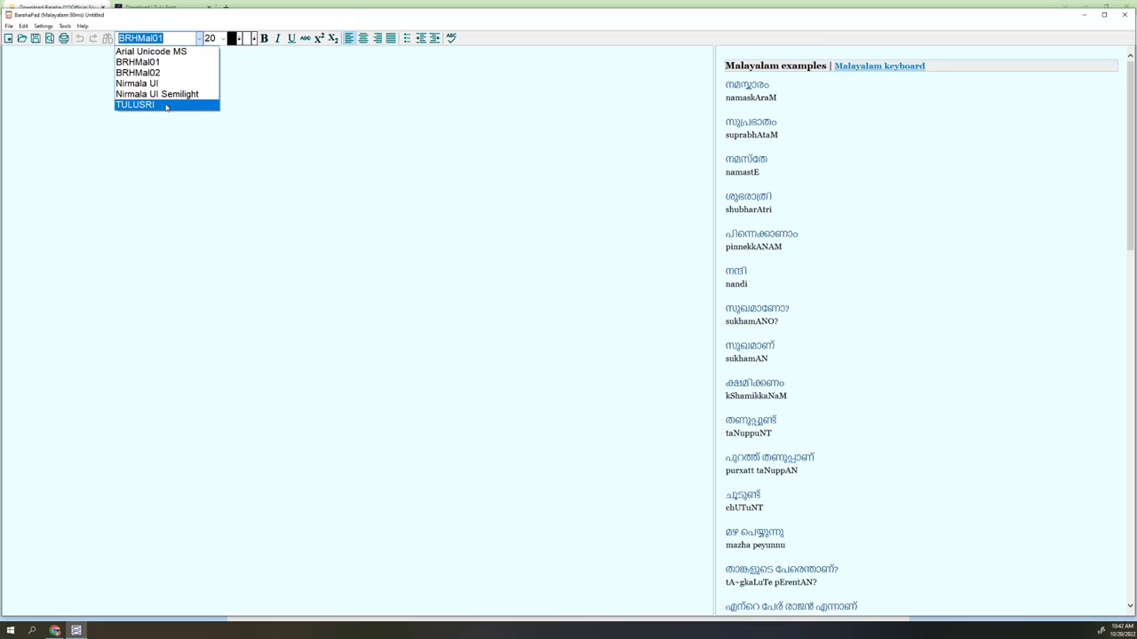
Choose TULUSRI from the toolbar font dropdown
{"action": "left_click", "coordinate": [135, 104]}
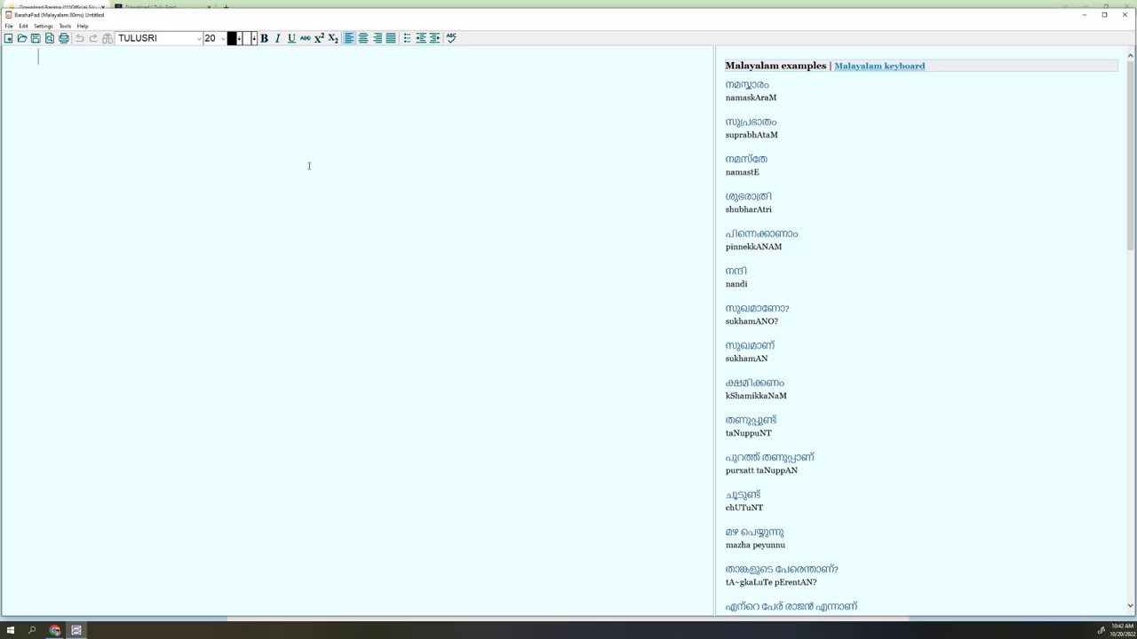
{"action": "left_click", "coordinate": [222, 37]}
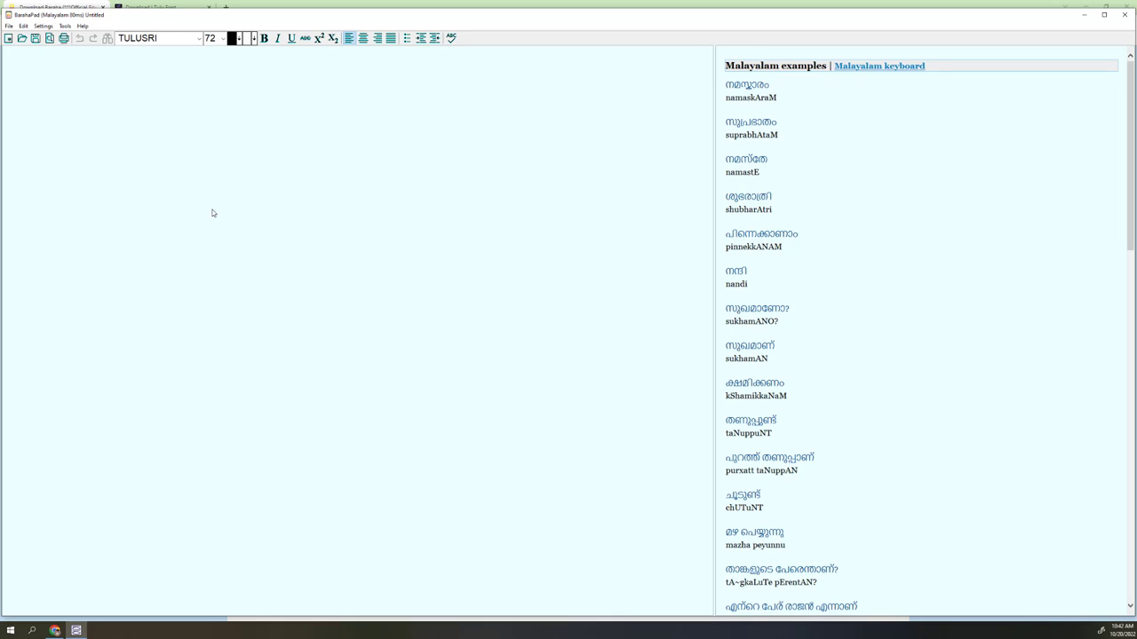
{"action": "mouse_move", "coordinate": [211, 200]}
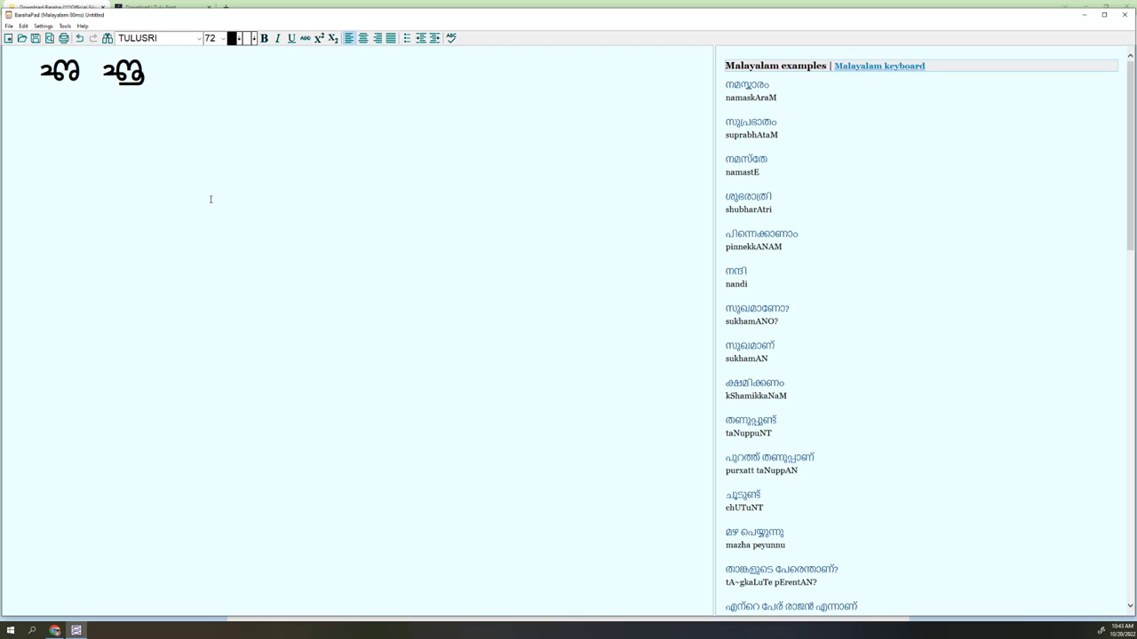
Set the font size to 72 and type the first row of Tulu vowel glyphs
{"action": "left_click", "coordinate": [147, 73]}
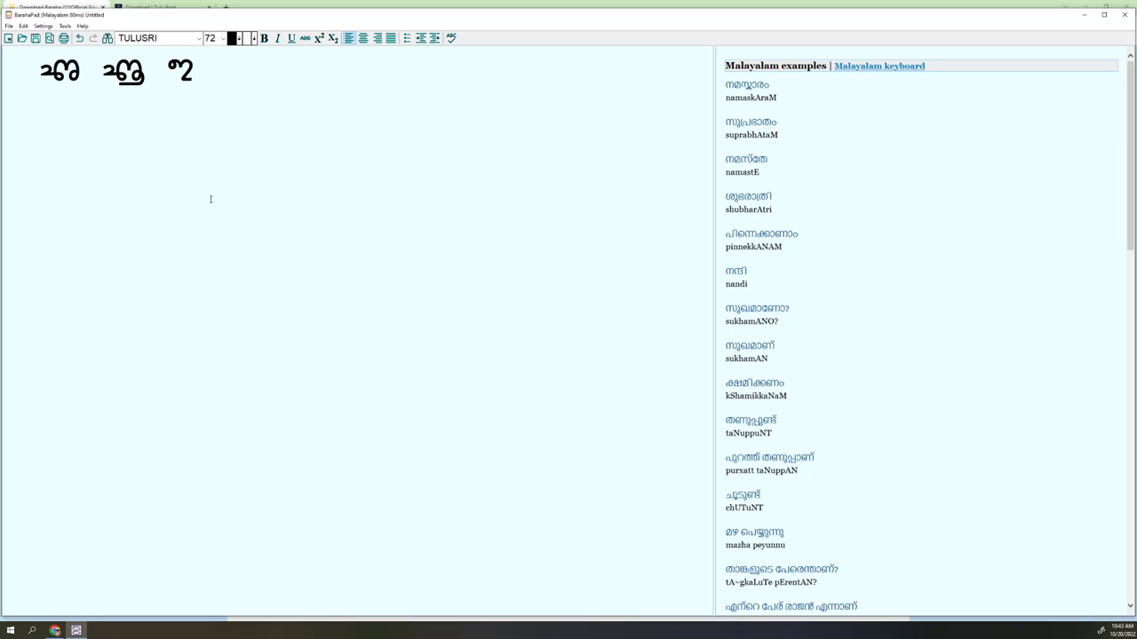
{"action": "left_click", "coordinate": [196, 71]}
{"action": "type", "text": " ഊ"}
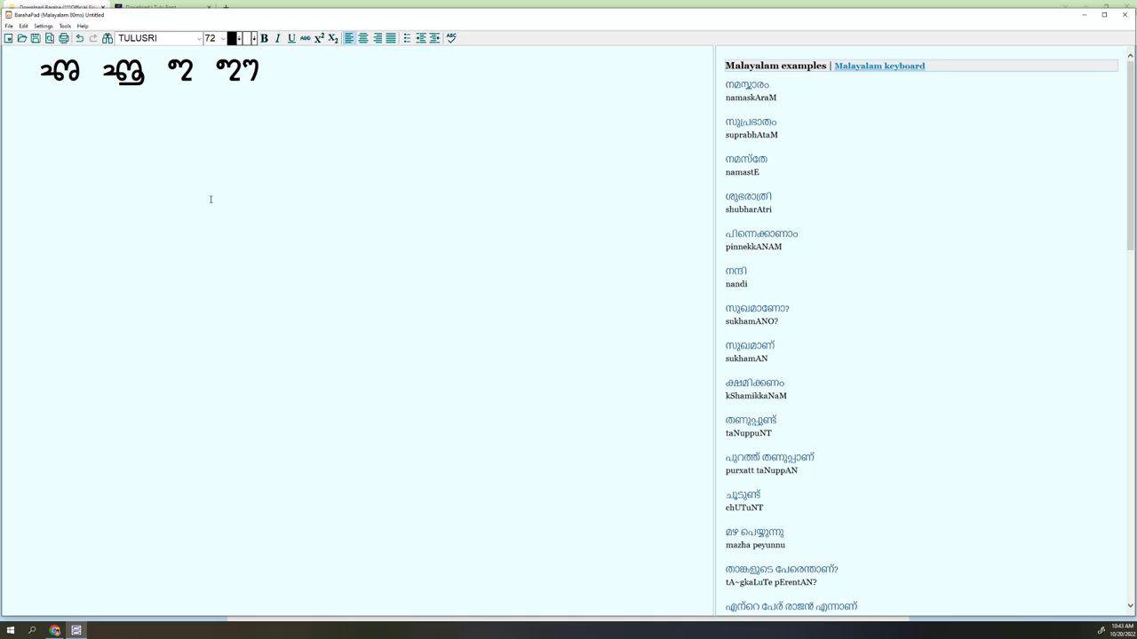
{"action": "type", "text": "൧"}
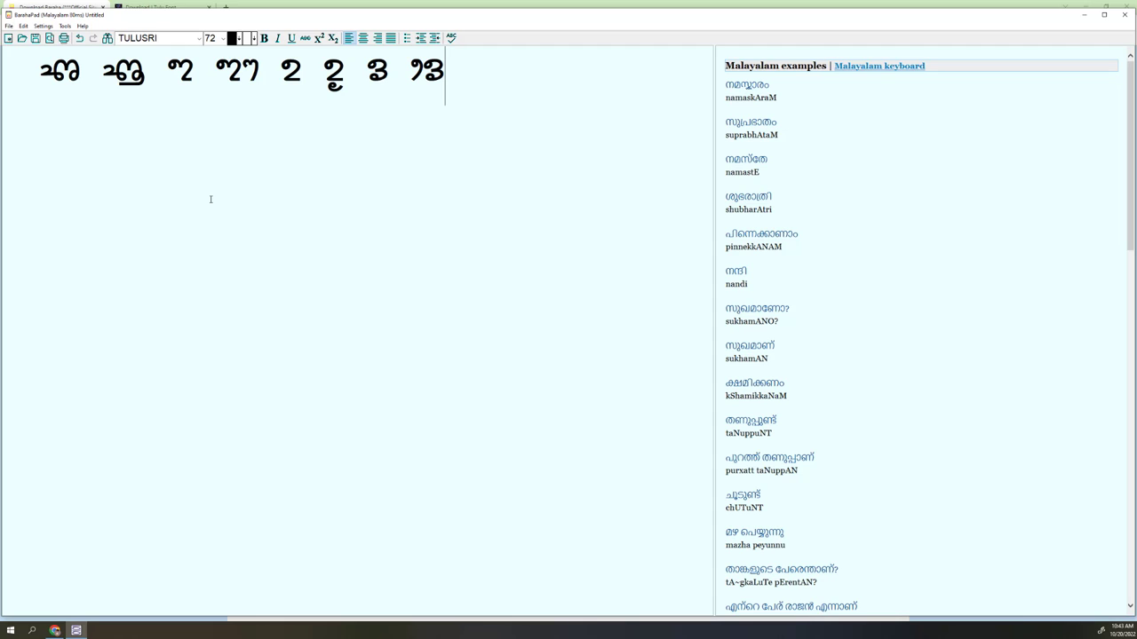
{"action": "type", "text": "ഠ ഠ്"}
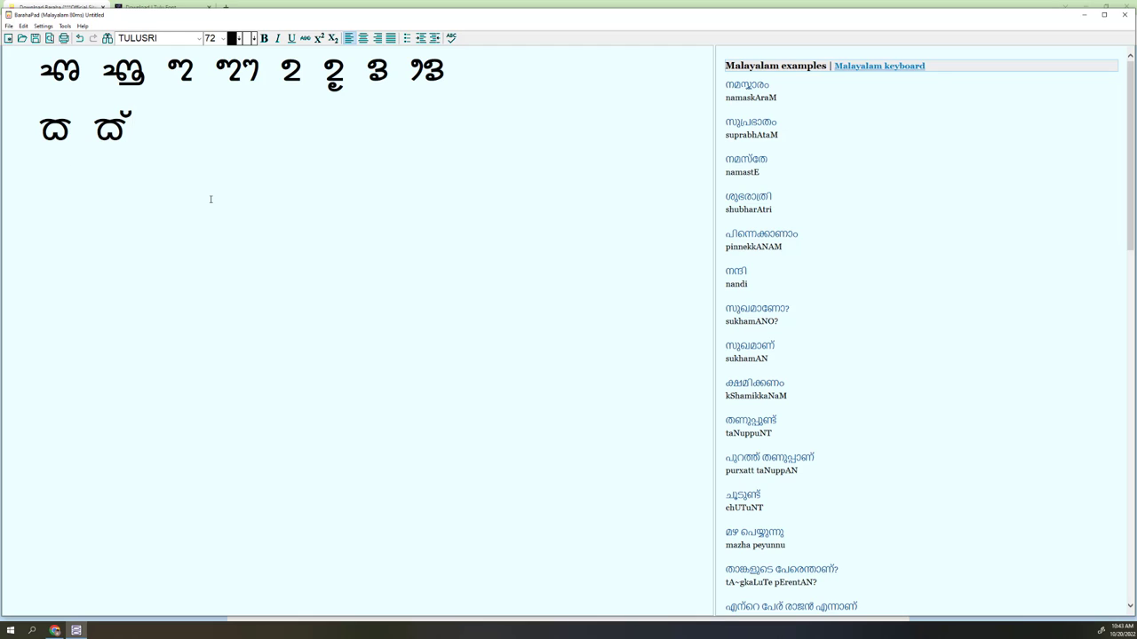
Type a second row of four Tulu consonant glyphs and start a third line
{"action": "type", "text": "ാ"}
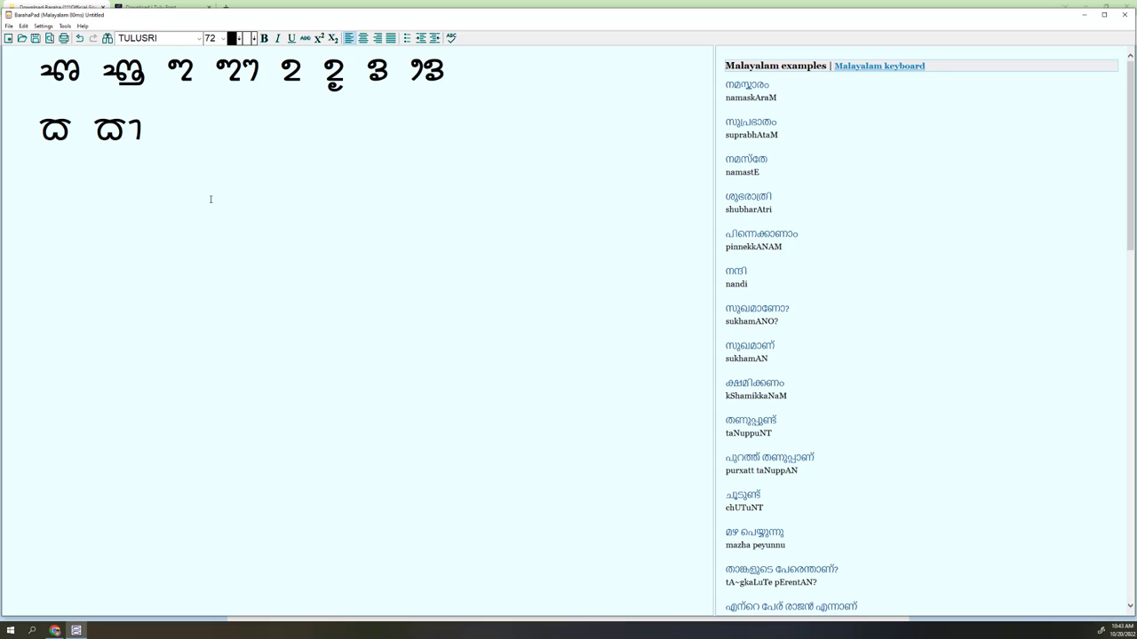
{"action": "type", "text": "ല"}
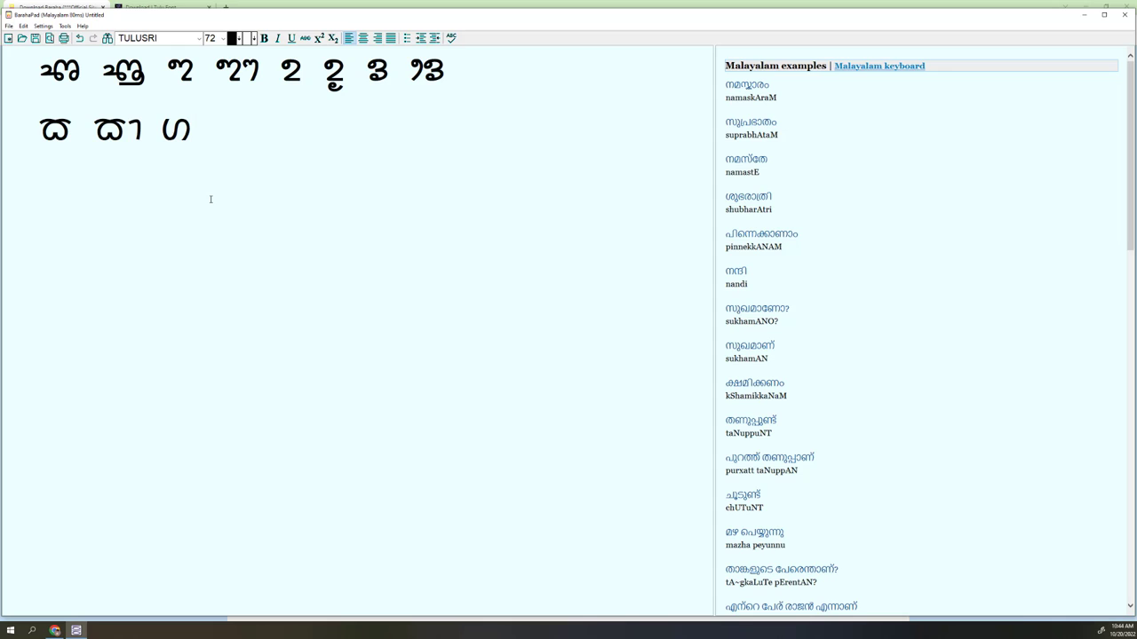
{"action": "left_click", "coordinate": [211, 133]}
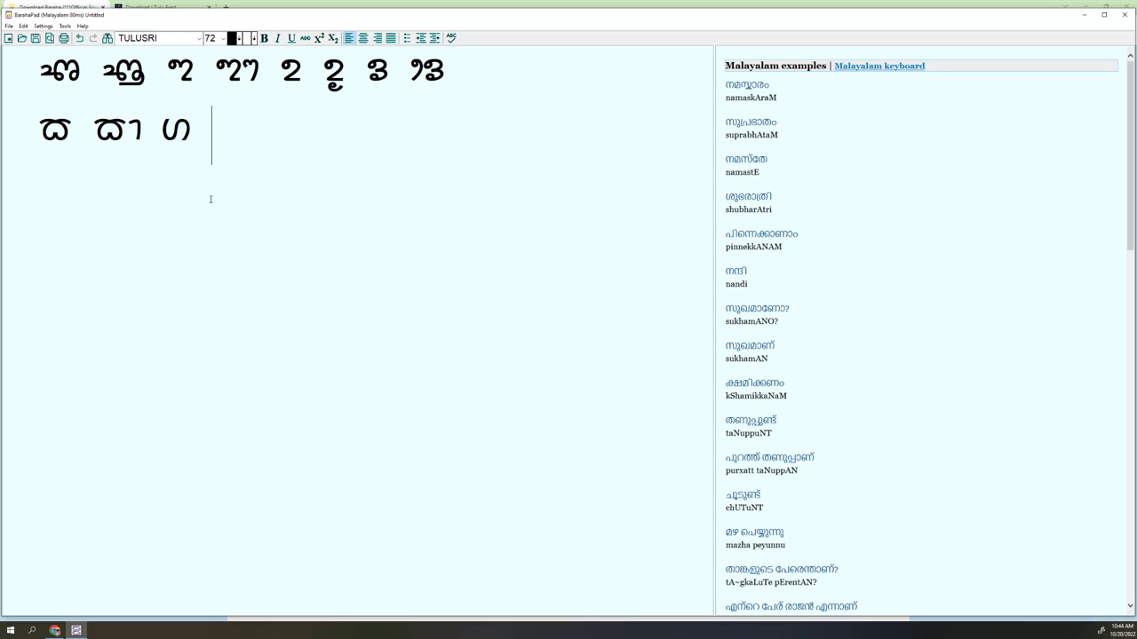
{"action": "type", "text": "ഘ"}
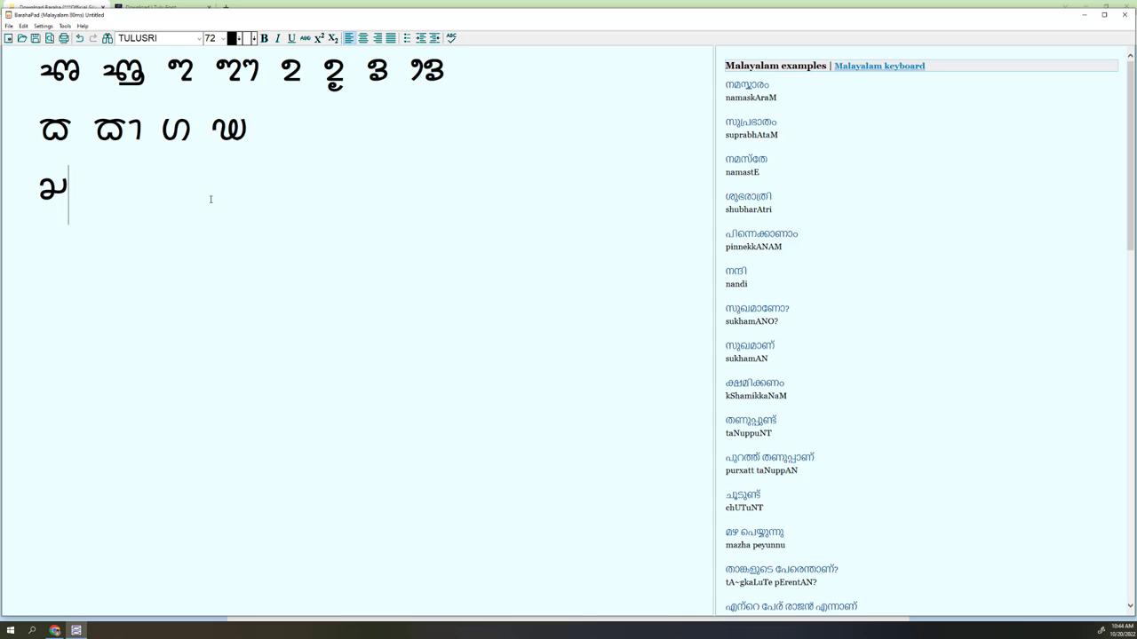
Delete the stray third-line character and type the name as four joined Tulu glyphs
{"action": "key", "text": "backspace"}
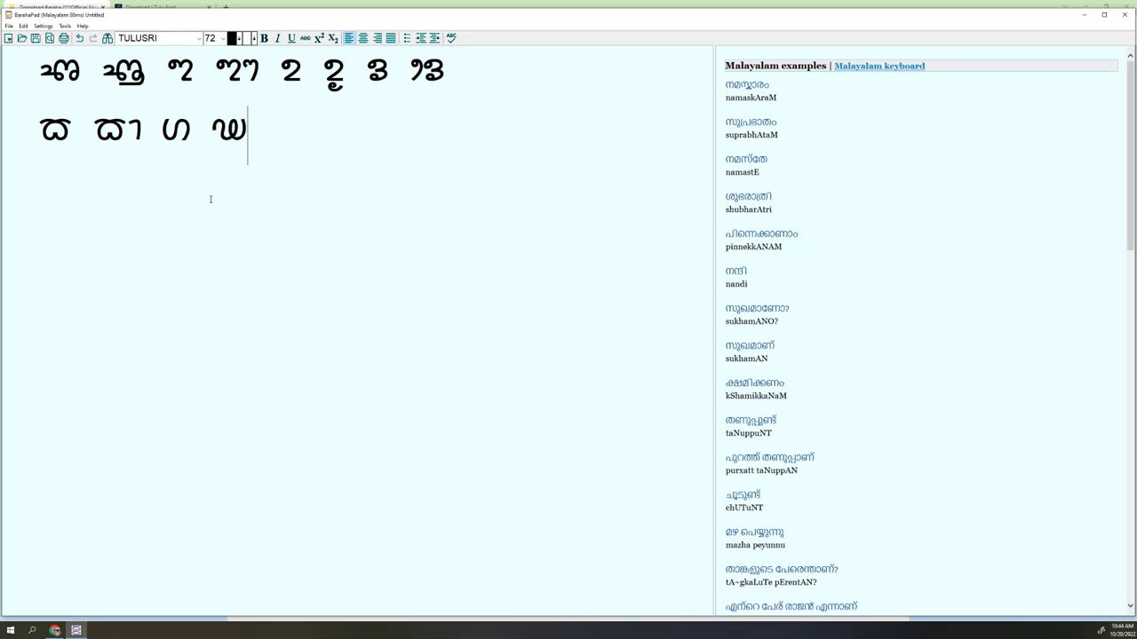
{"action": "type", "text": "ഝാ"}
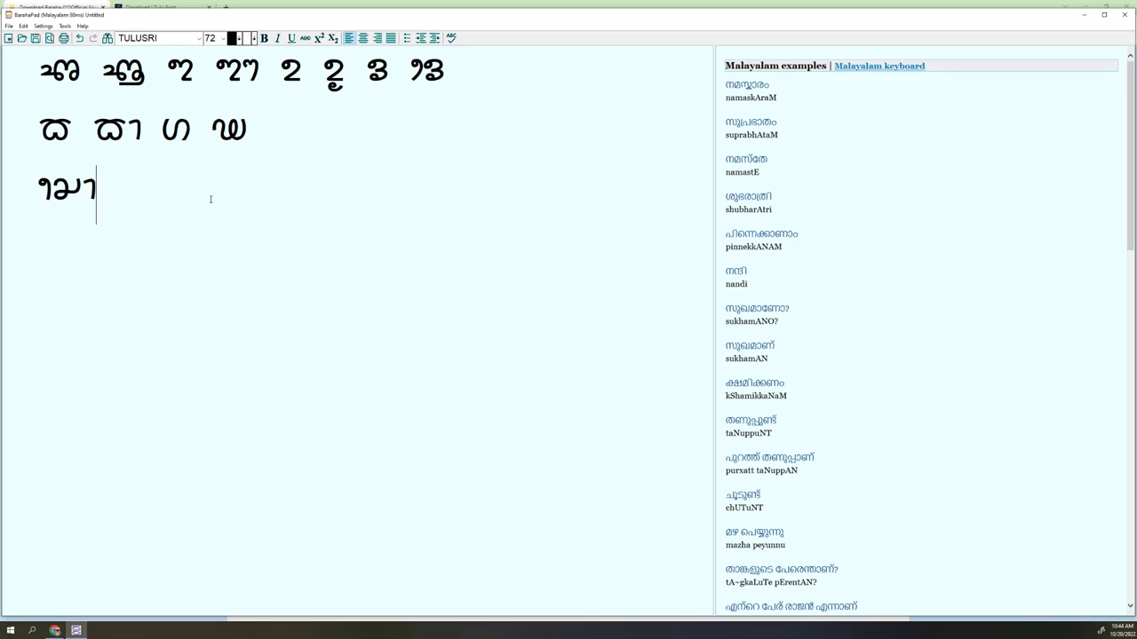
{"action": "type", "text": "ഗ"}
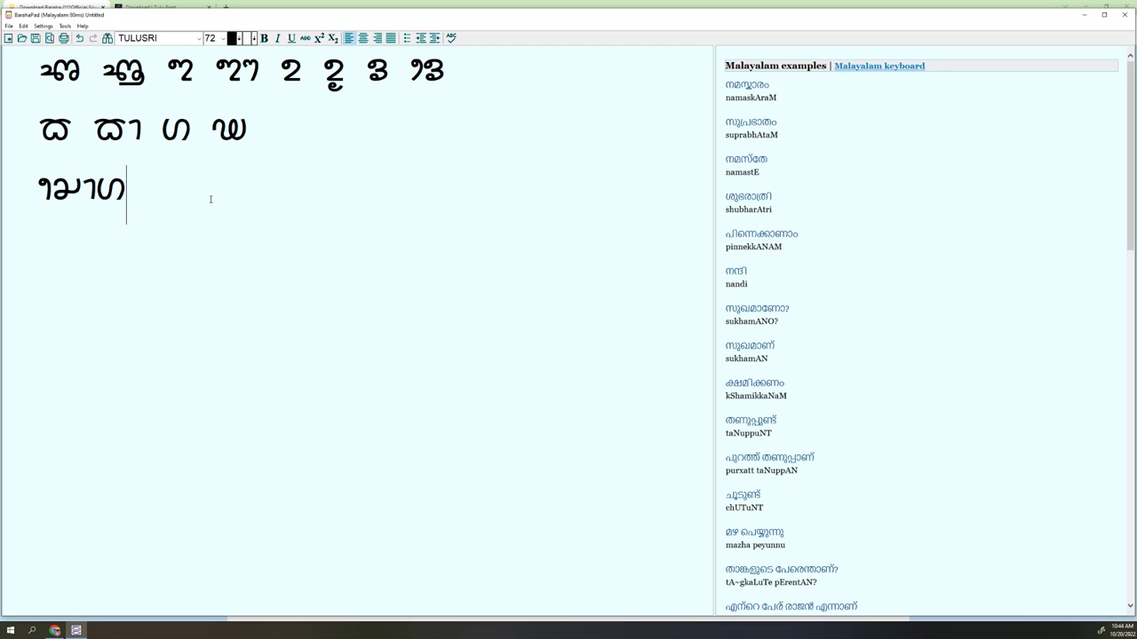
{"action": "type", "text": "ശ"}
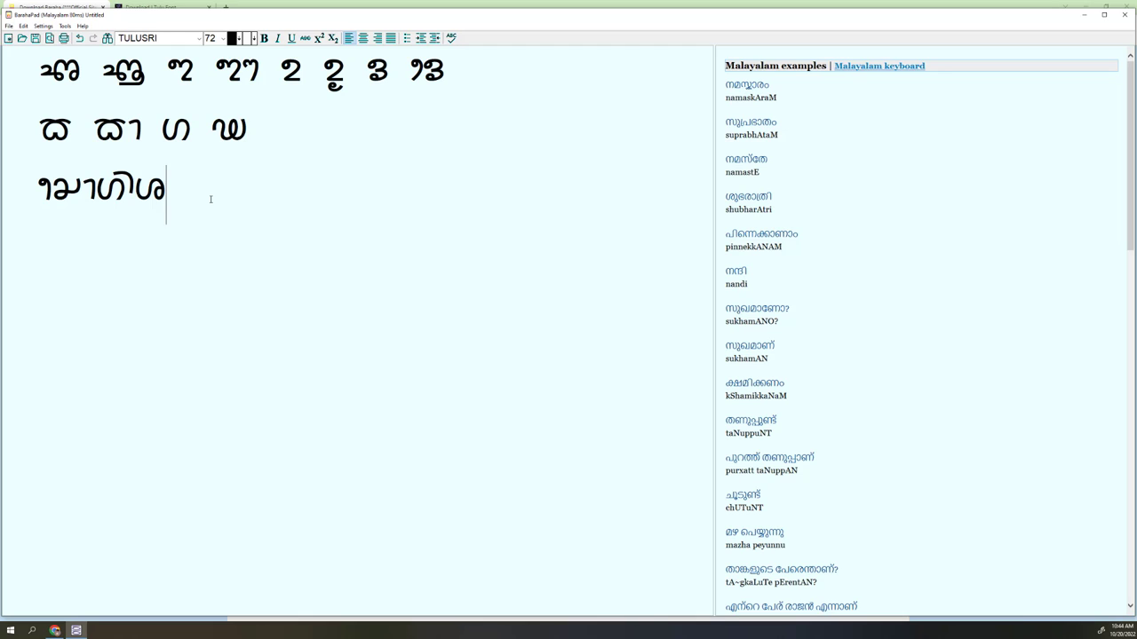